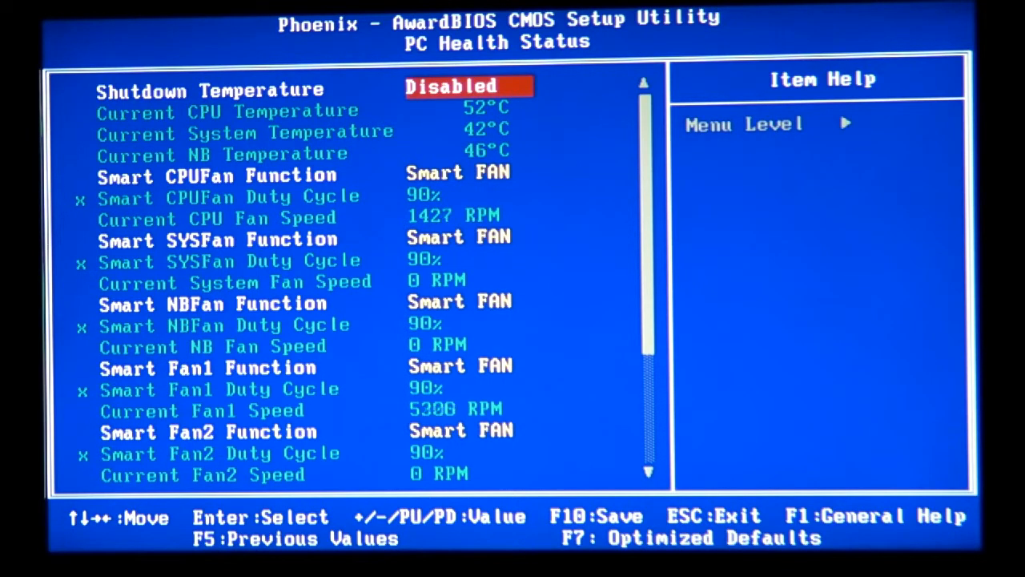
Step: From Quantum BIOS, raise CPU Clock(FSB) from 378MHz to 450MHz, giving 4053MHz CPU speed
key("Escape")
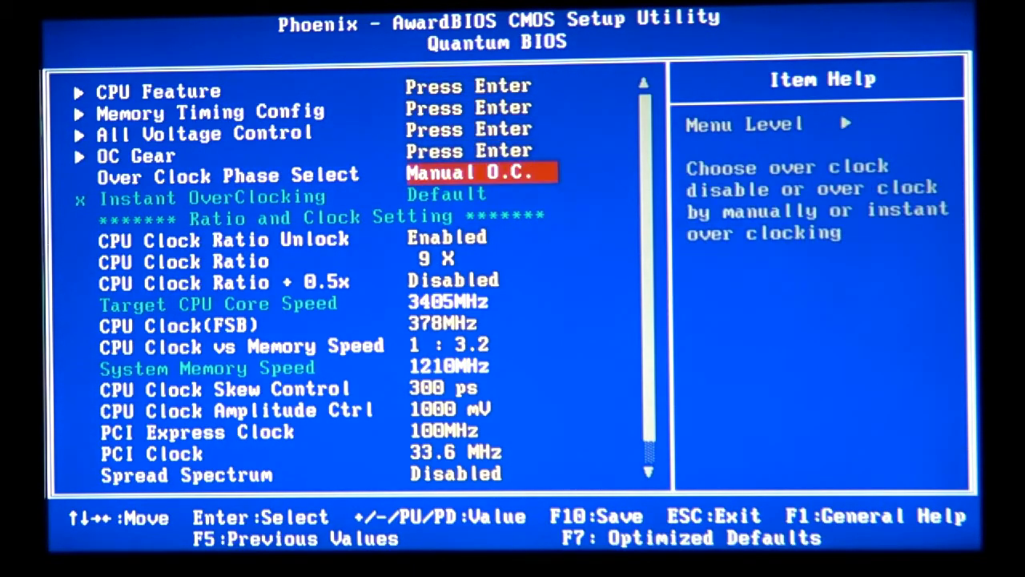
key("down")
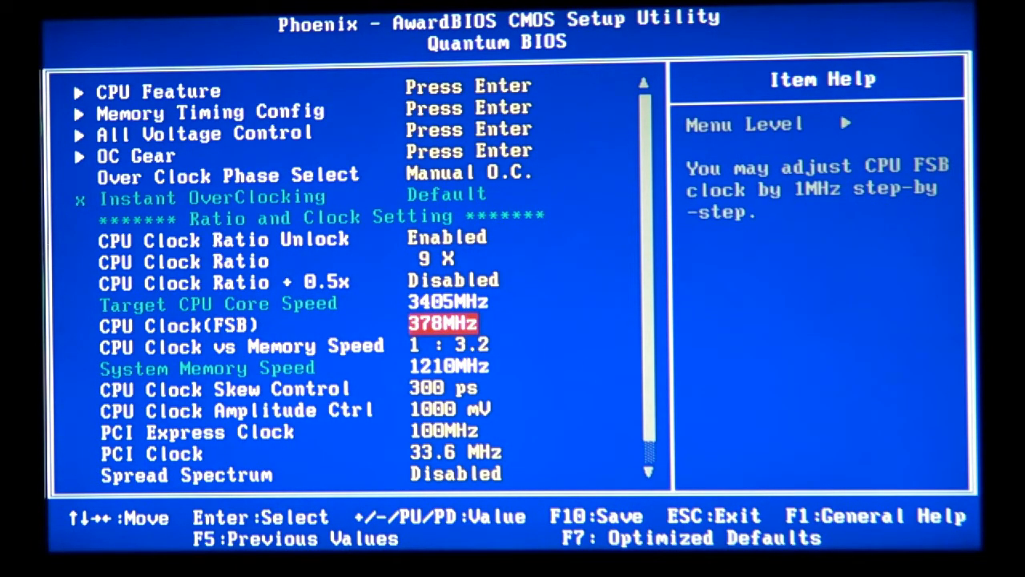
key("up")
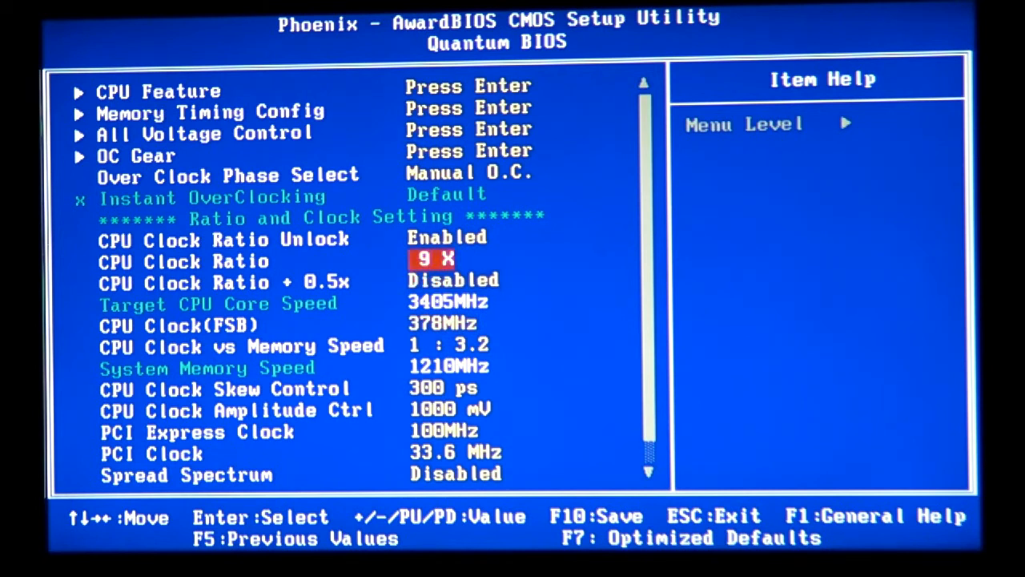
key("Down")
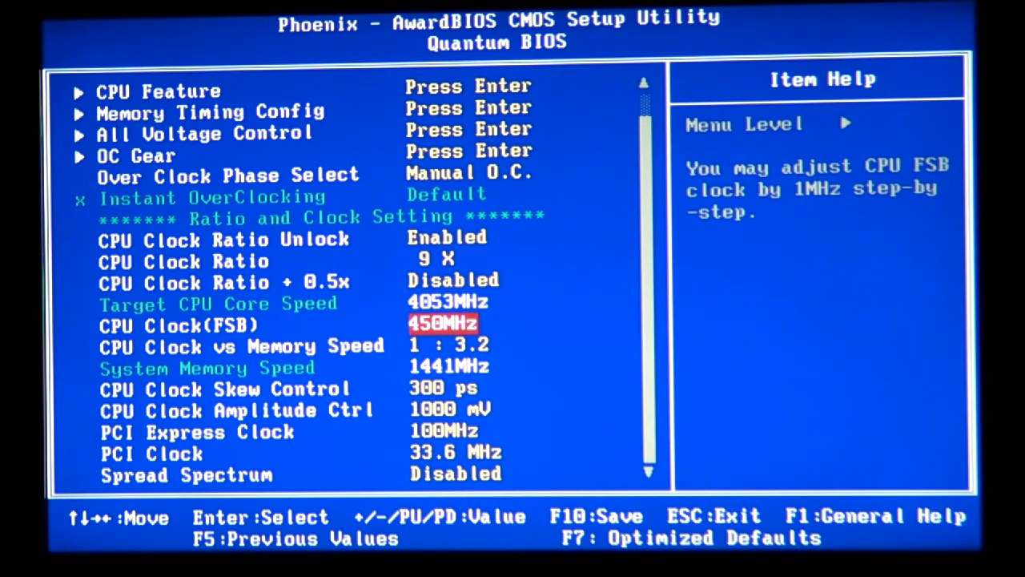
Step: Set CPU Clock vs Memory Speed to 1:2.665 for 1200MHz memory speed
key("down")
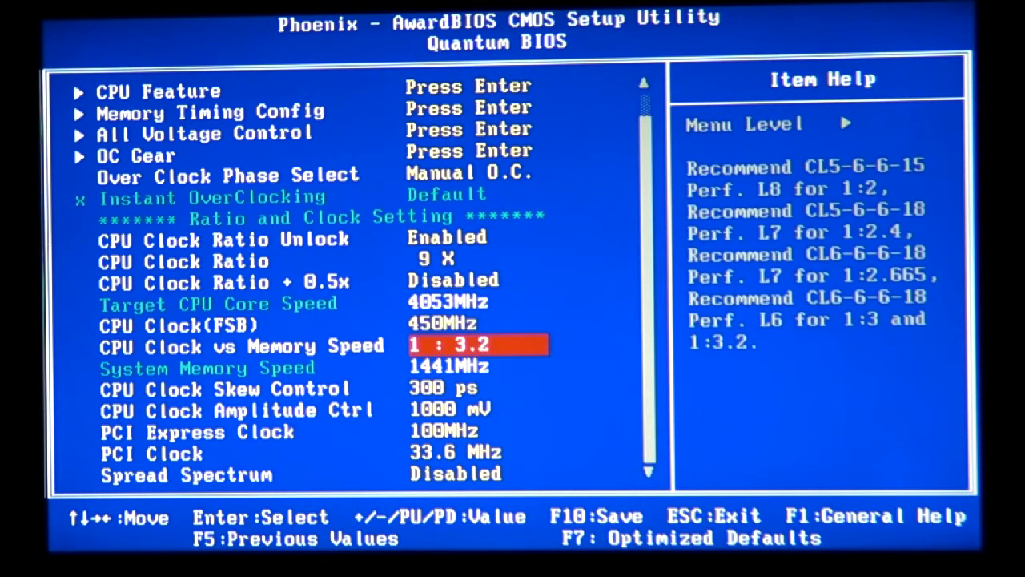
key("minus")
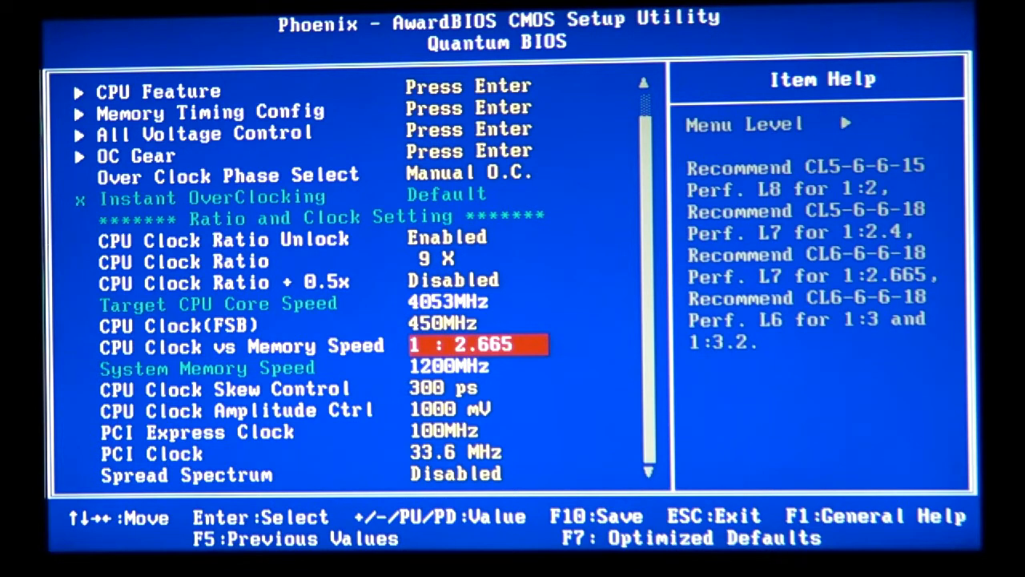
key("f10")
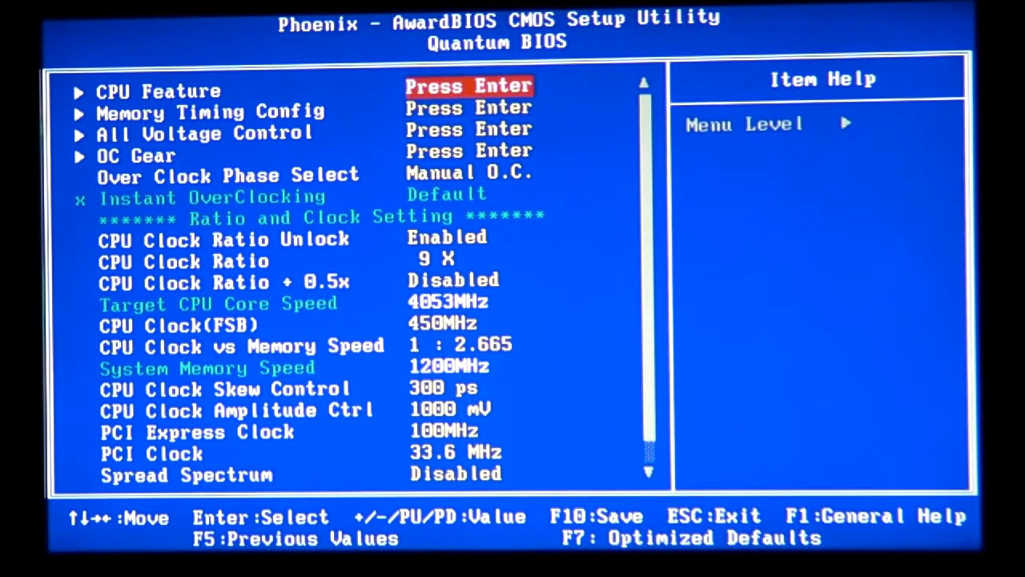
Step: Set FSB to 500MHz and CPU Clock Ratio from 9X to 8X, reaching 4002MHz
key("down")
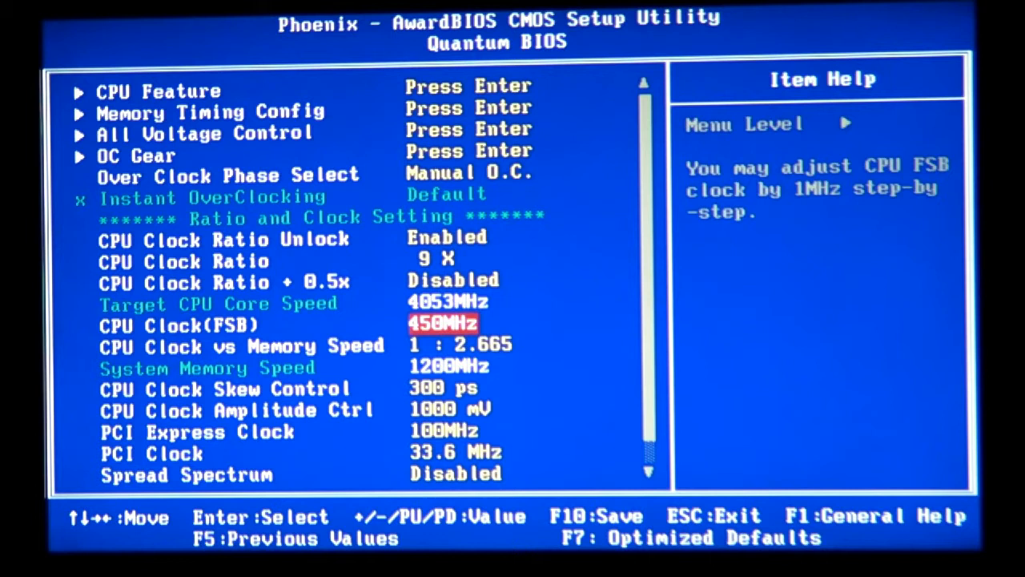
key("Up")
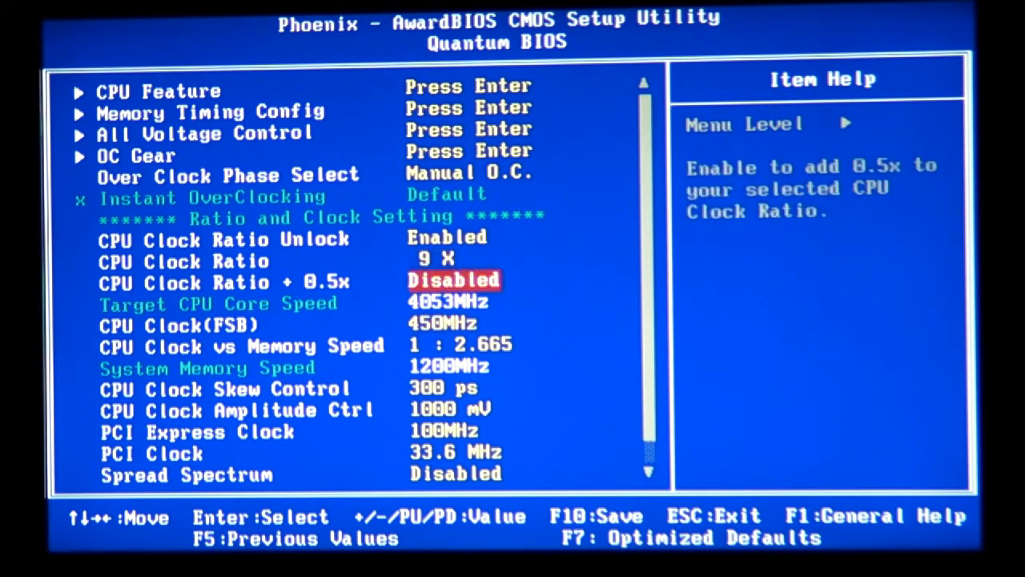
key("Down")
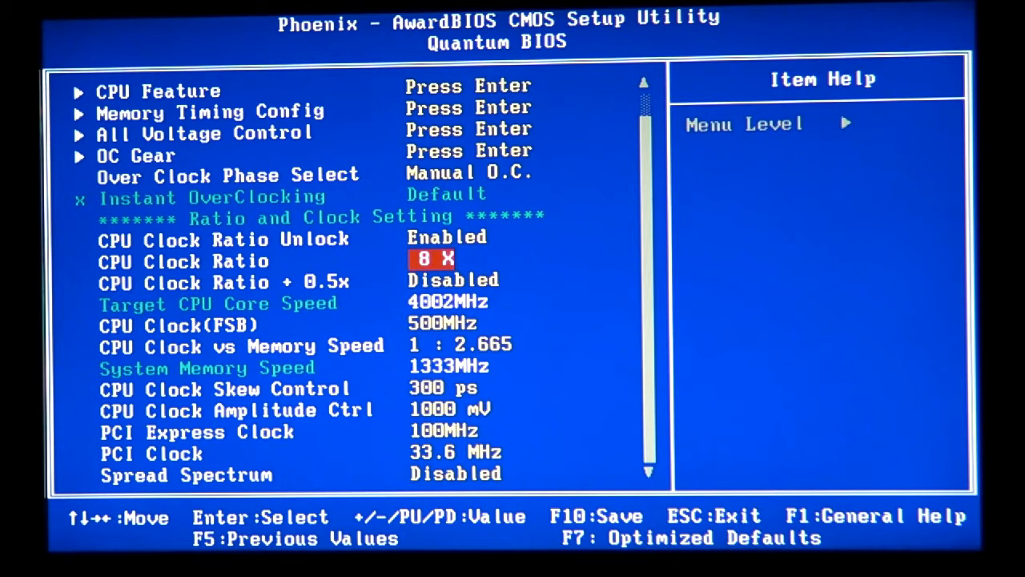
key("Down")
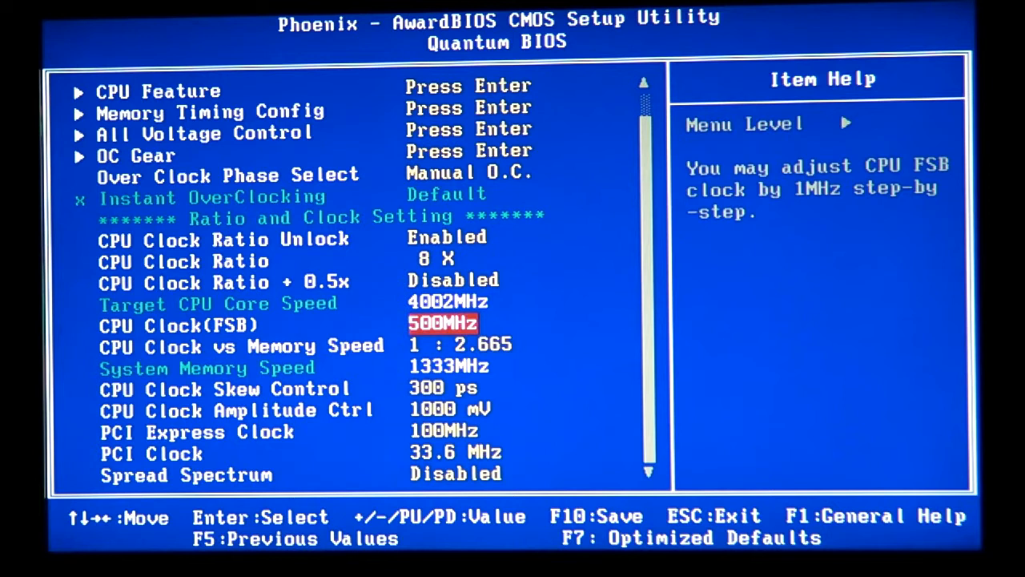
key("down")
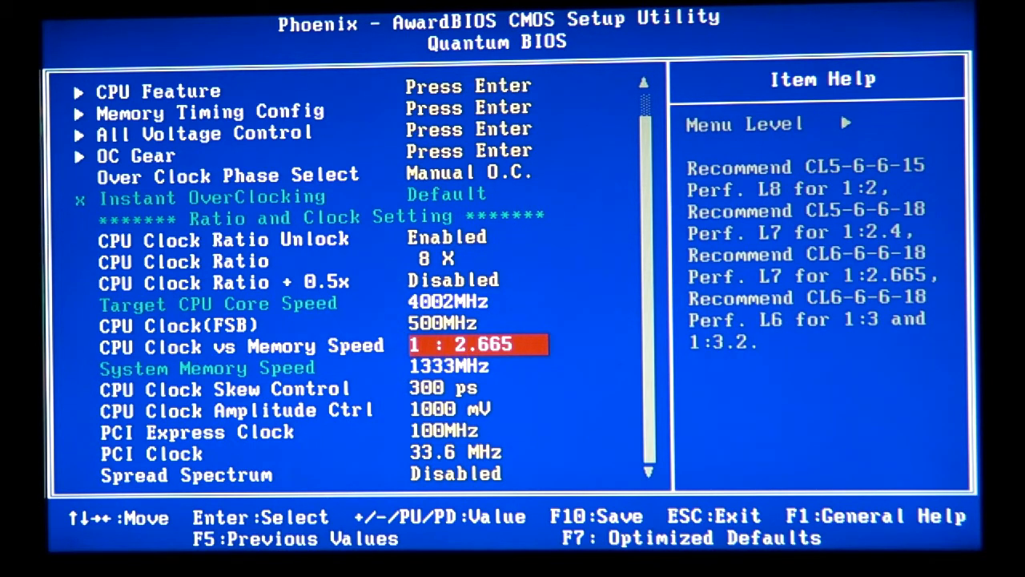
key("up")
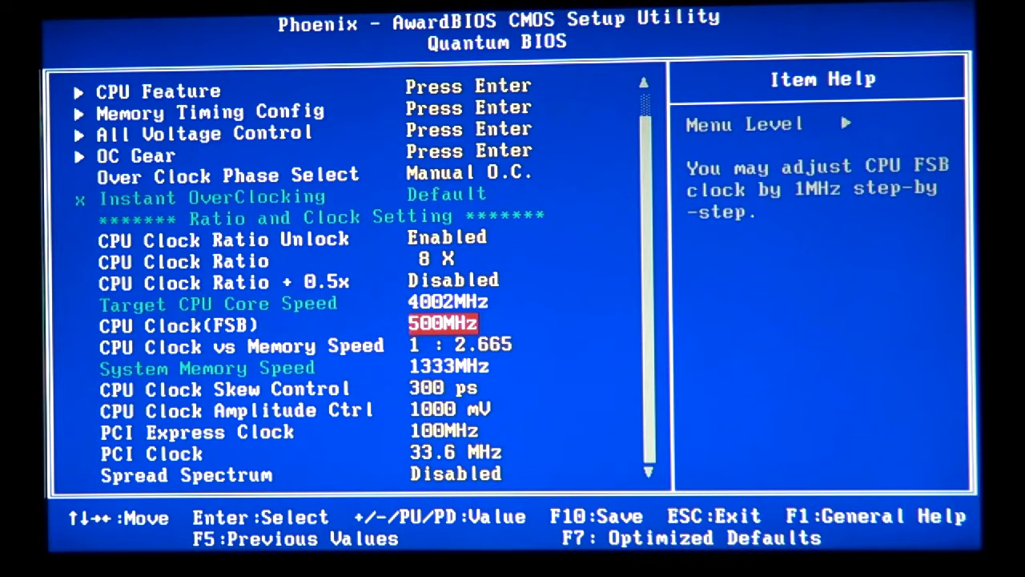
key("down")
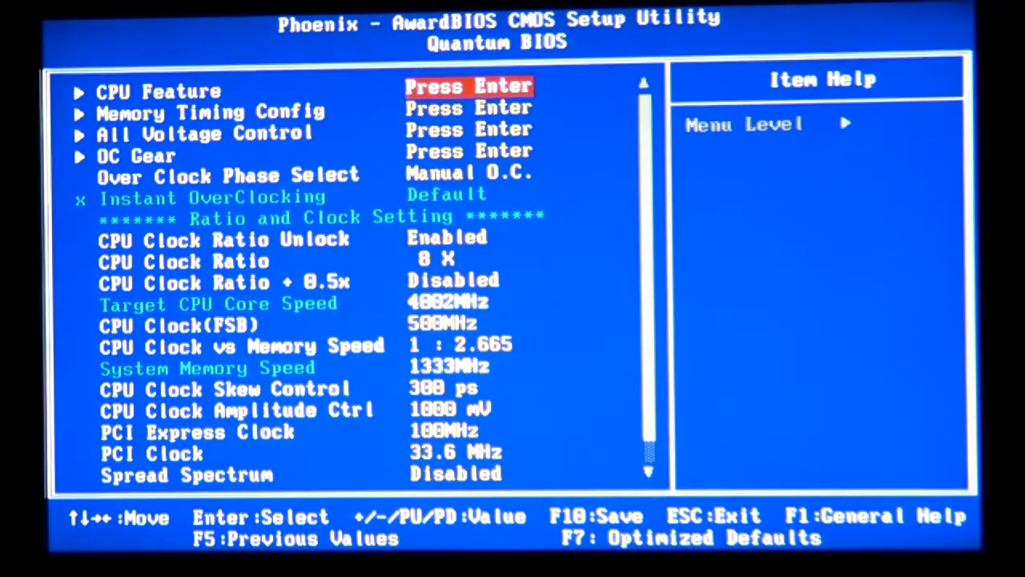
Step: Select All Voltage Control in the Quantum BIOS menu and open its page
key("Down")
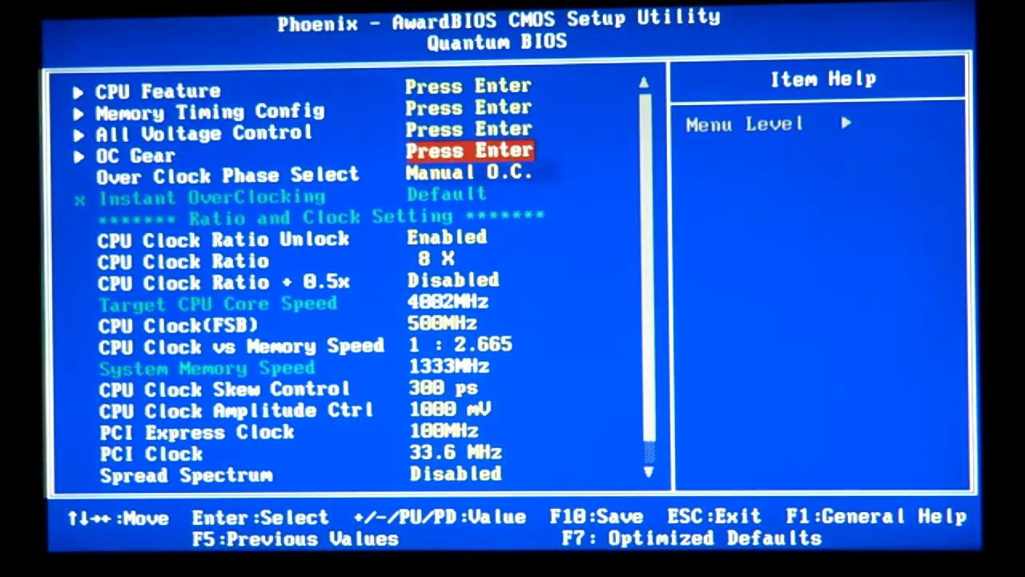
key("Down")
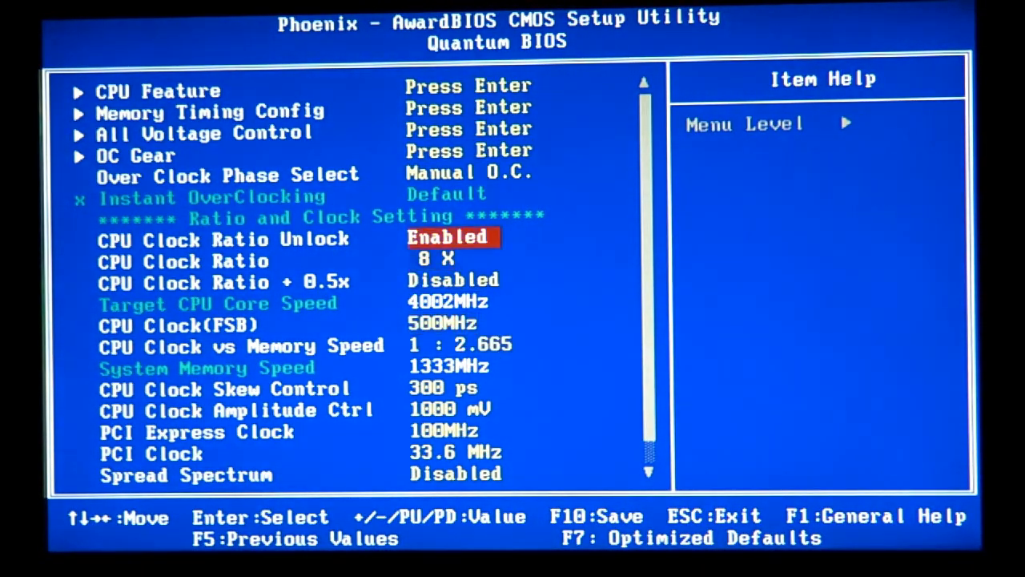
key("up")
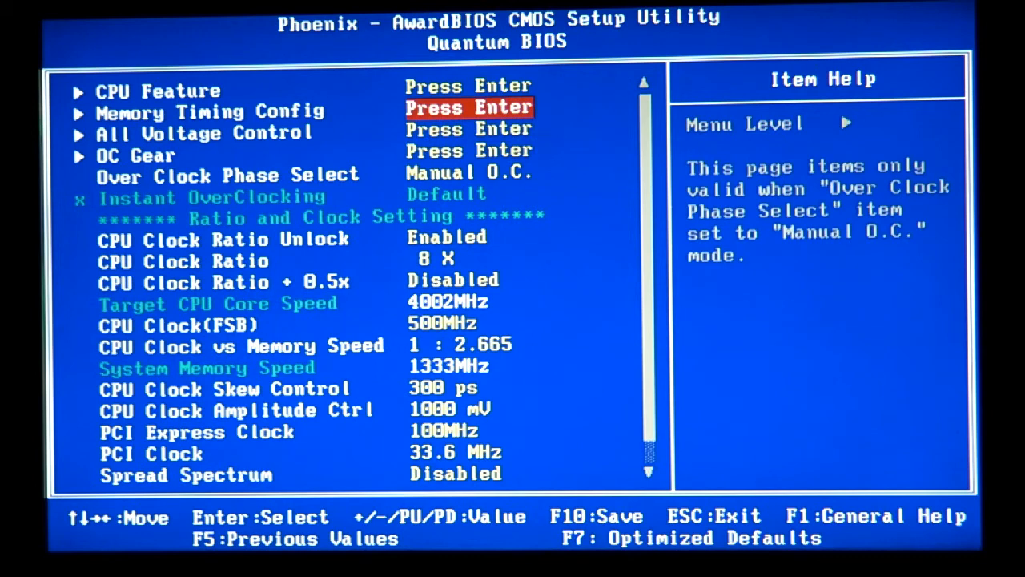
key("enter")
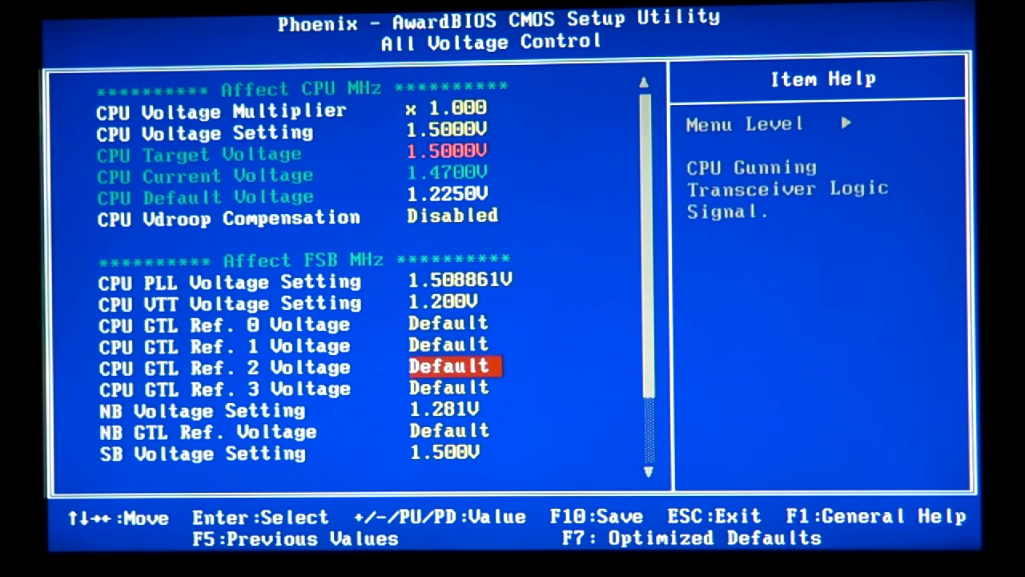
key("down")
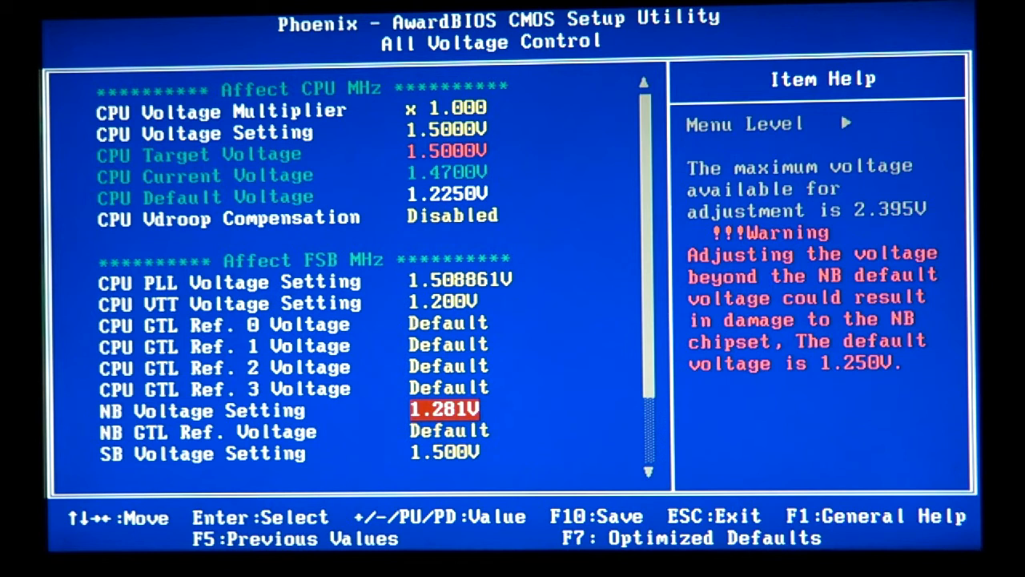
key("Down")
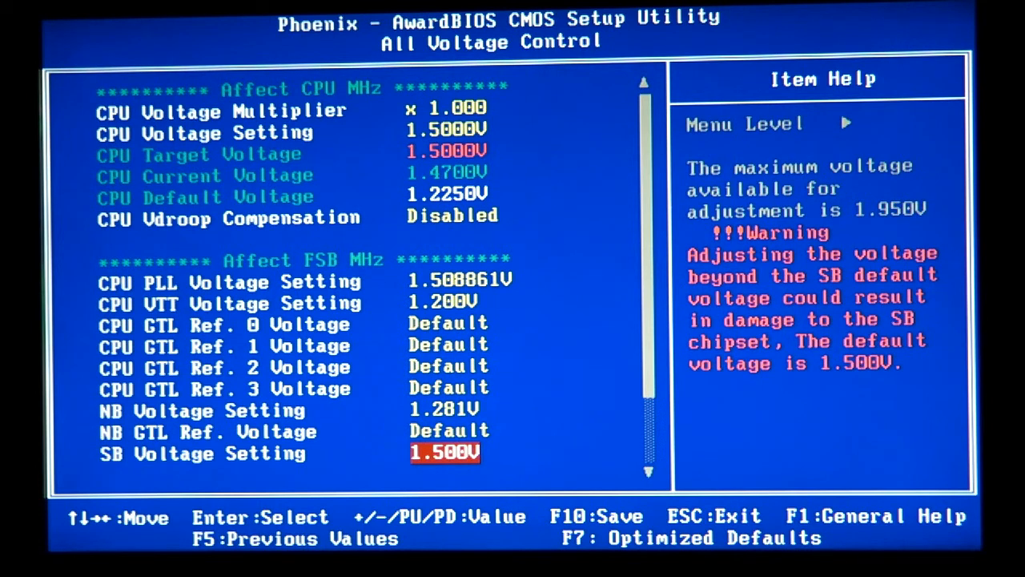
key("up")
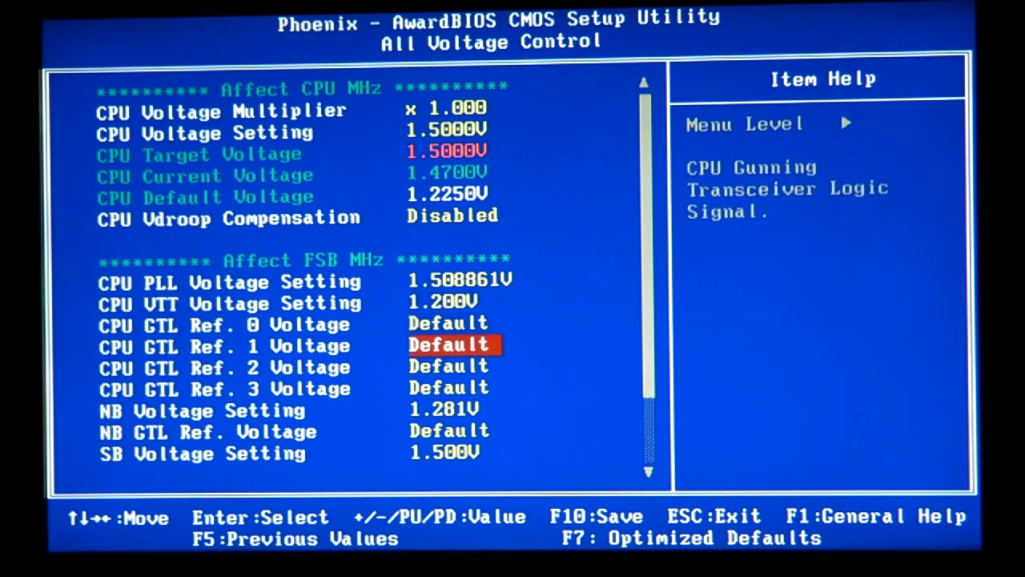
key("down")
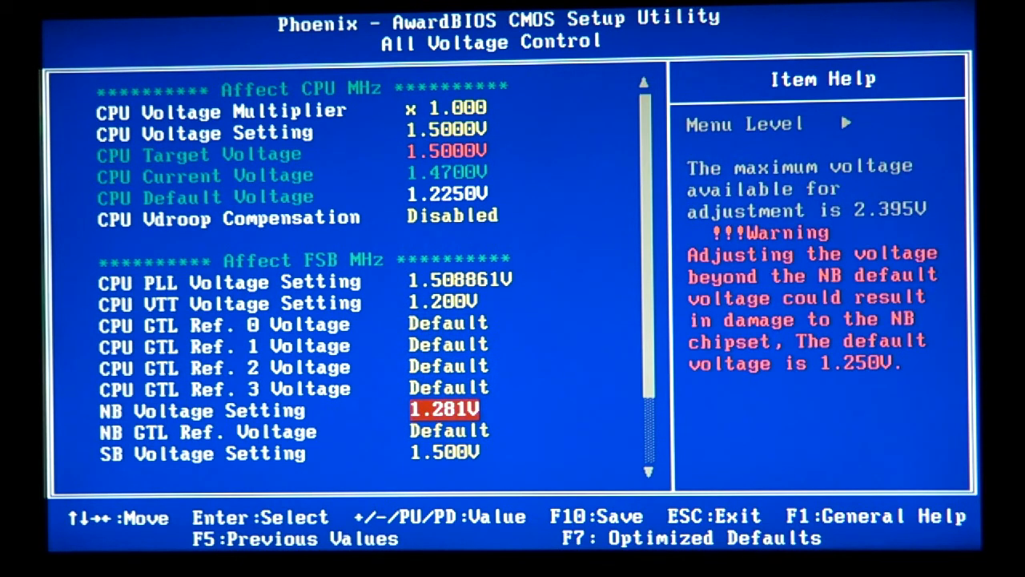
key("down")
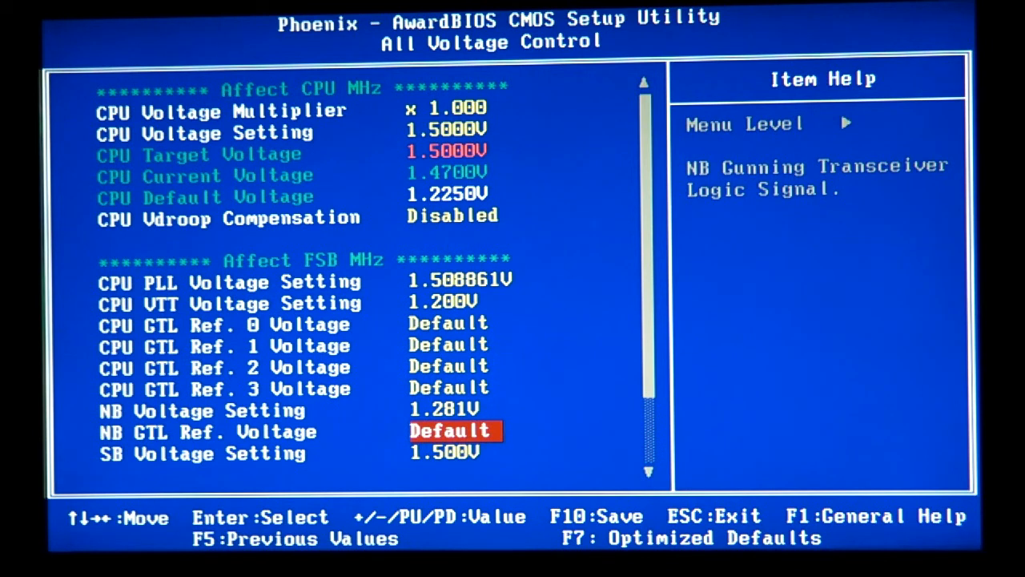
Step: Set CPU GTL Ref. 0–3 and NB GTL Ref. Voltage to +1 step, then return to Quantum BIOS
key("up")
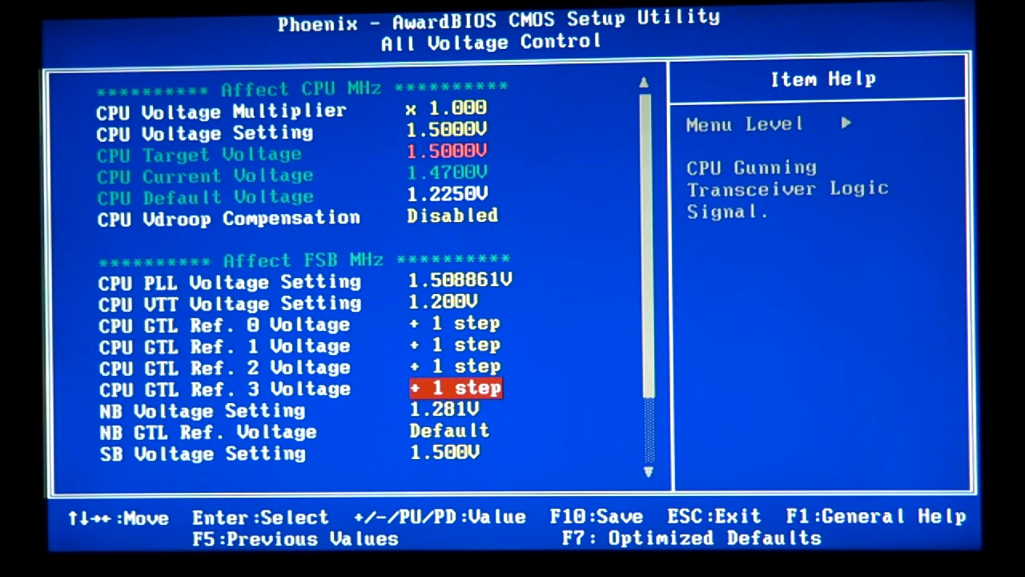
key("down")
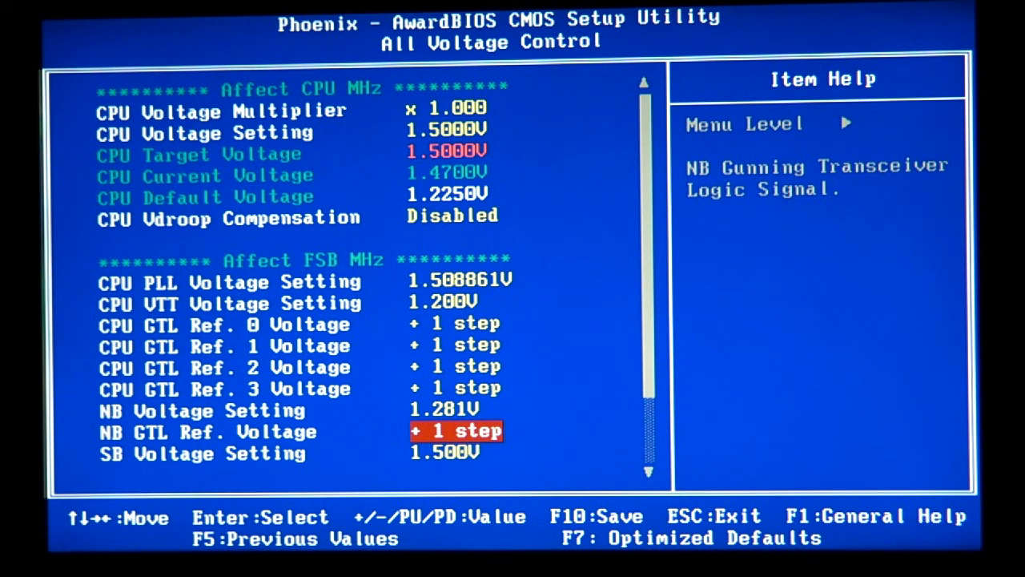
key("Escape")
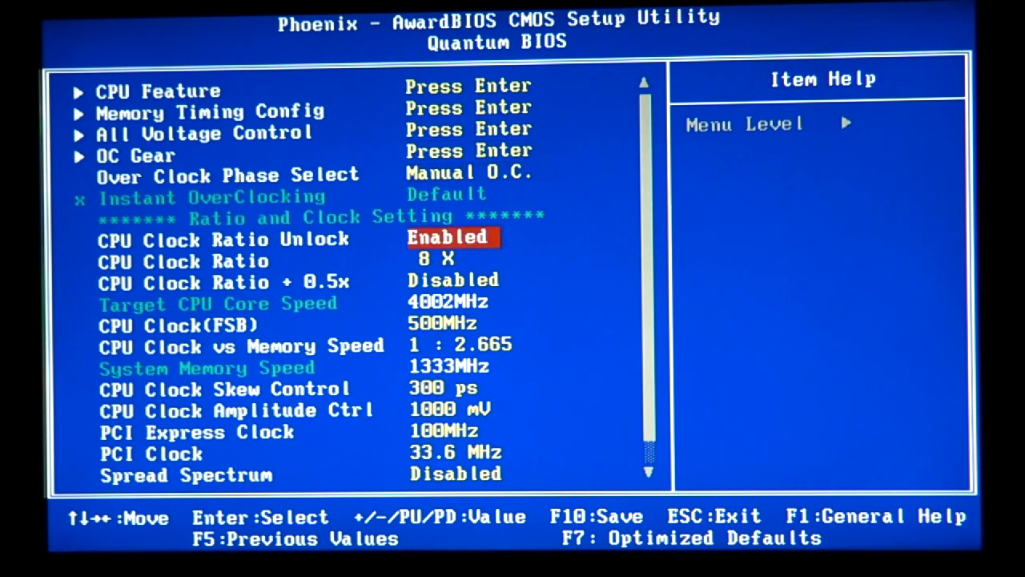
key("Down")
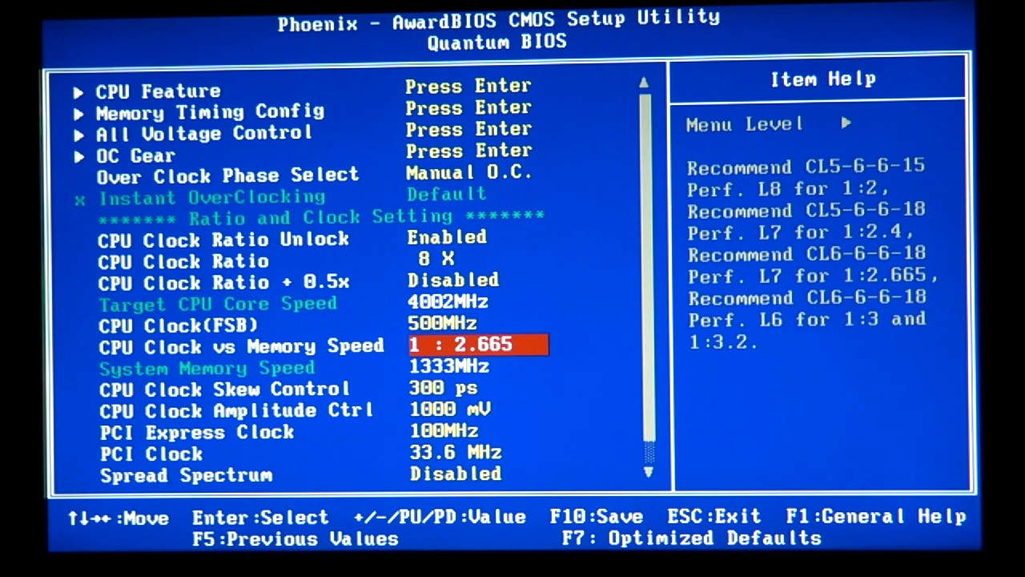